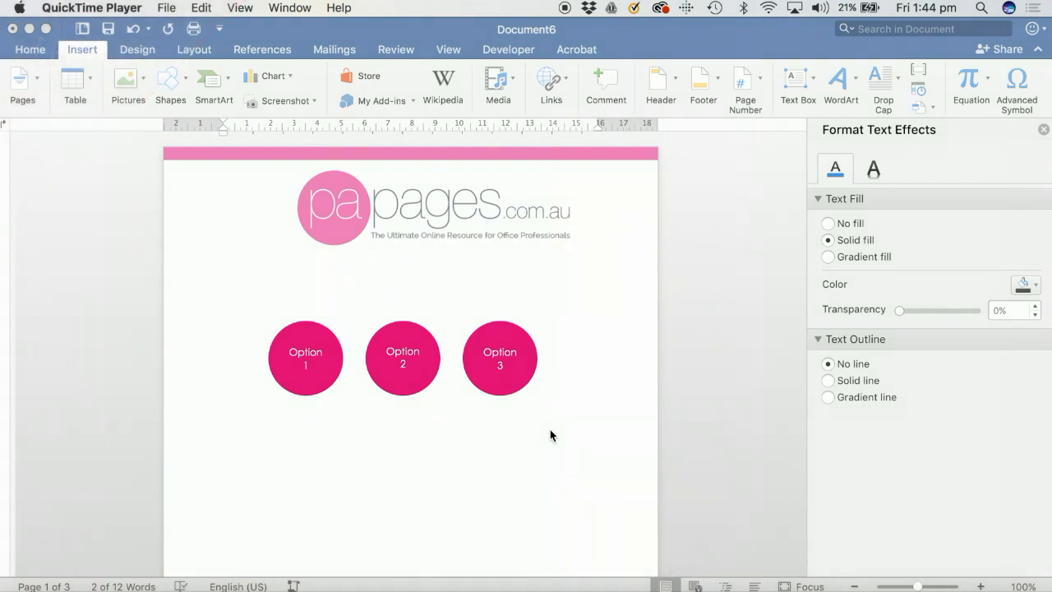
mouse_move(424, 395)
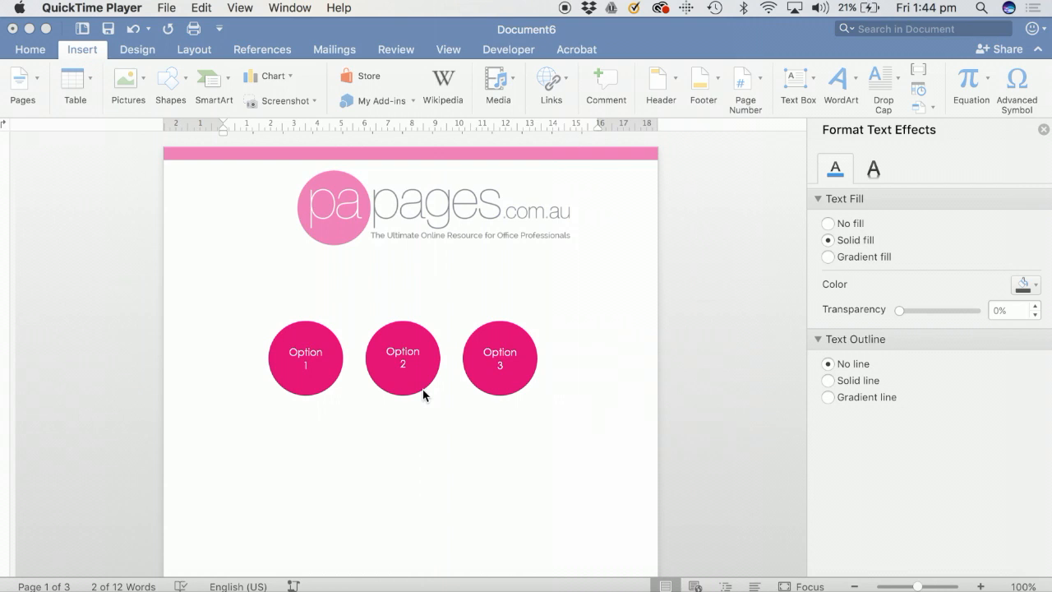
Bookmark the Option heading text on page 3 under the name Page3
scroll("down", 3)
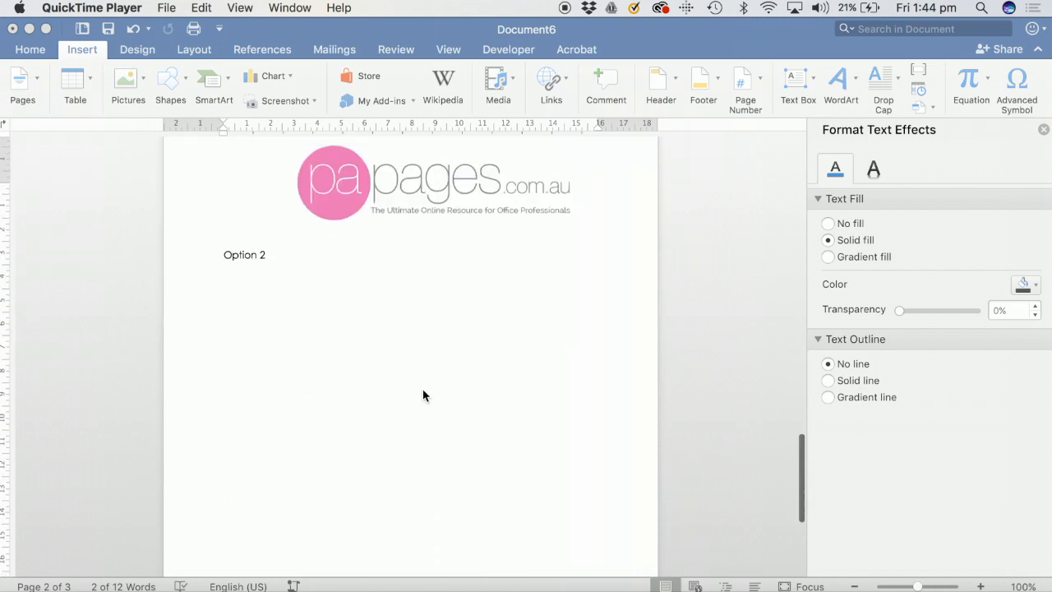
scroll("up", 3)
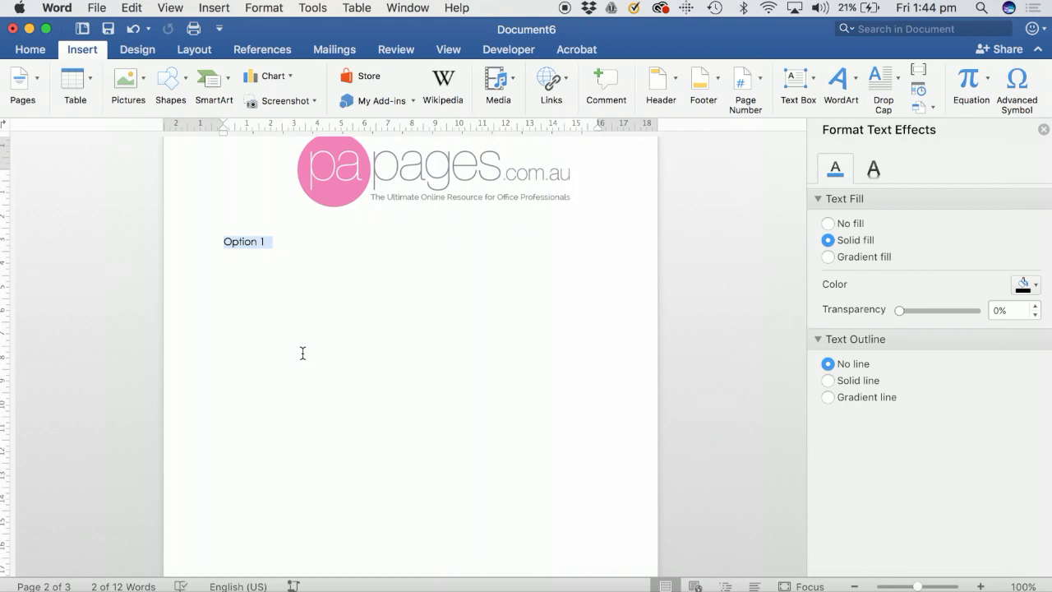
scroll("down", 3)
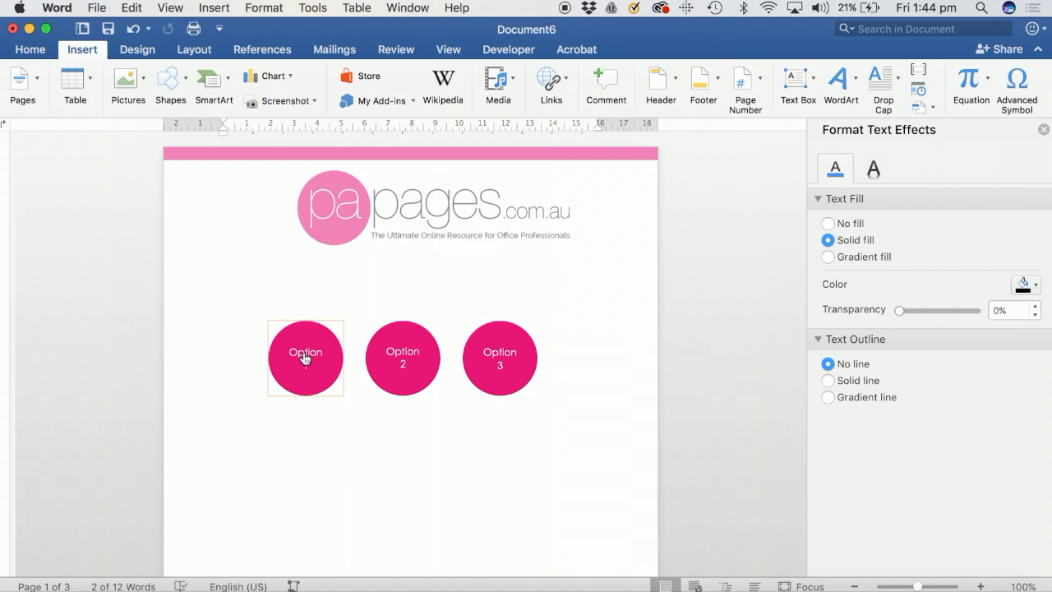
scroll("down", 3)
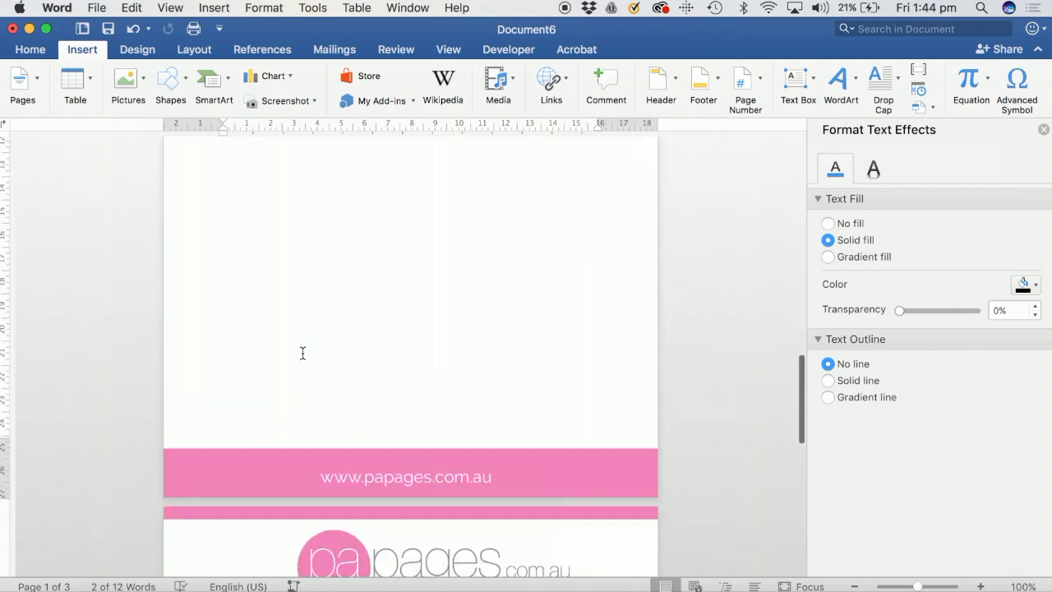
scroll("down", 3)
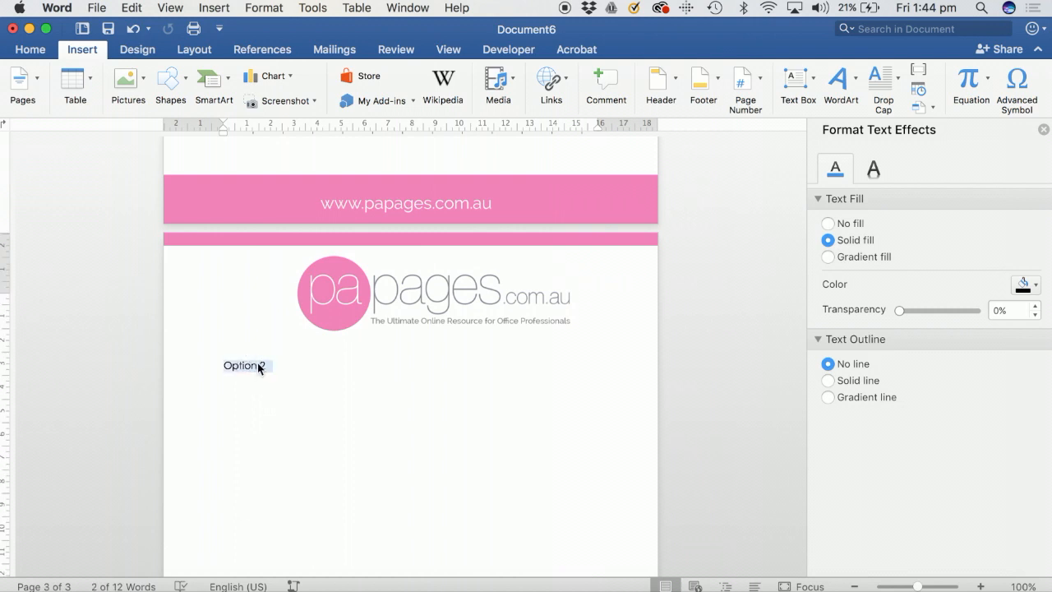
left_click(214, 6)
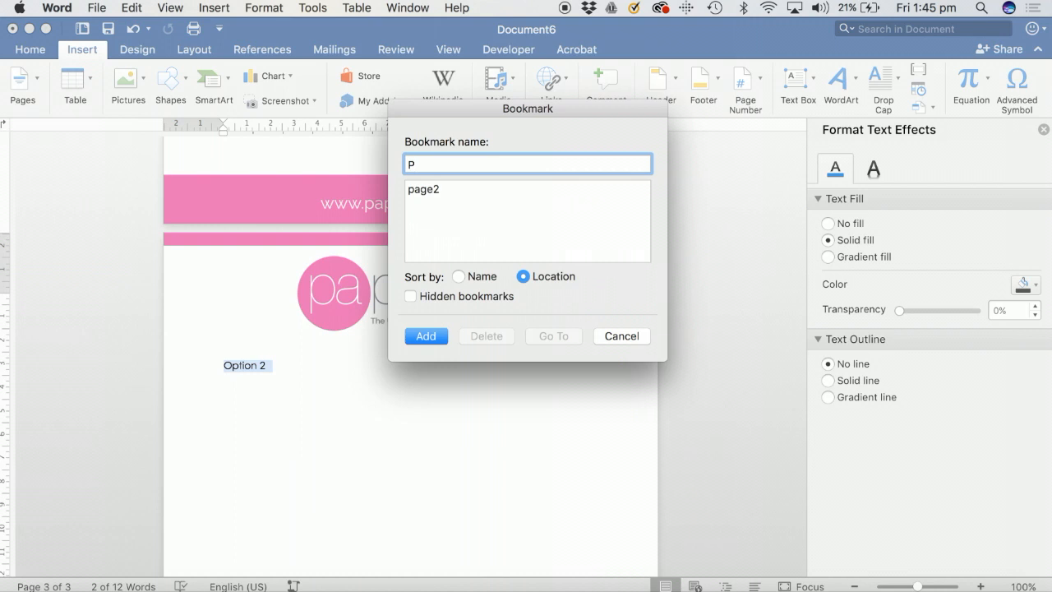
type("Page3")
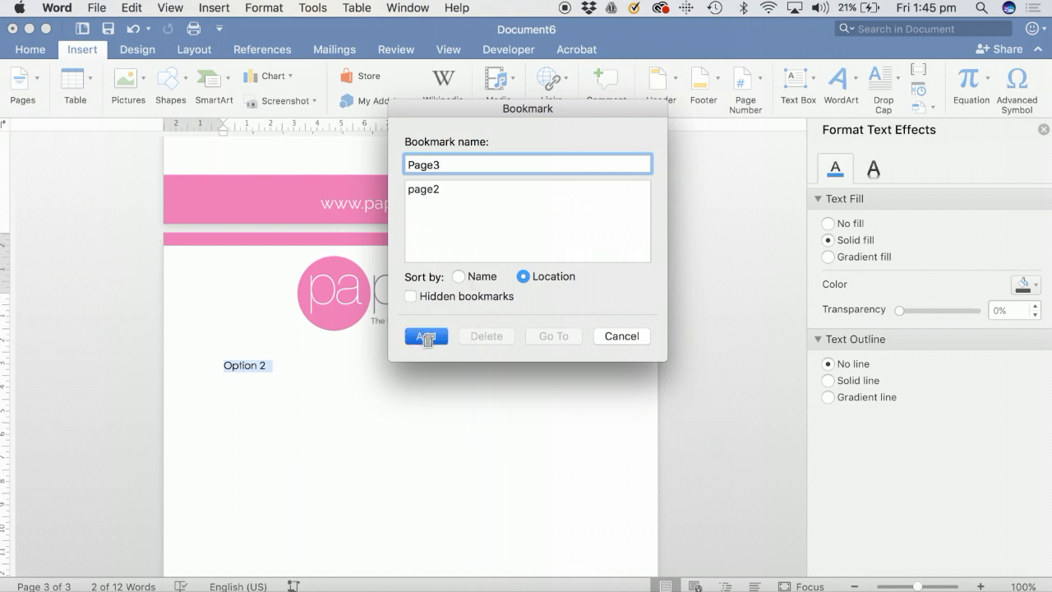
left_click(424, 335)
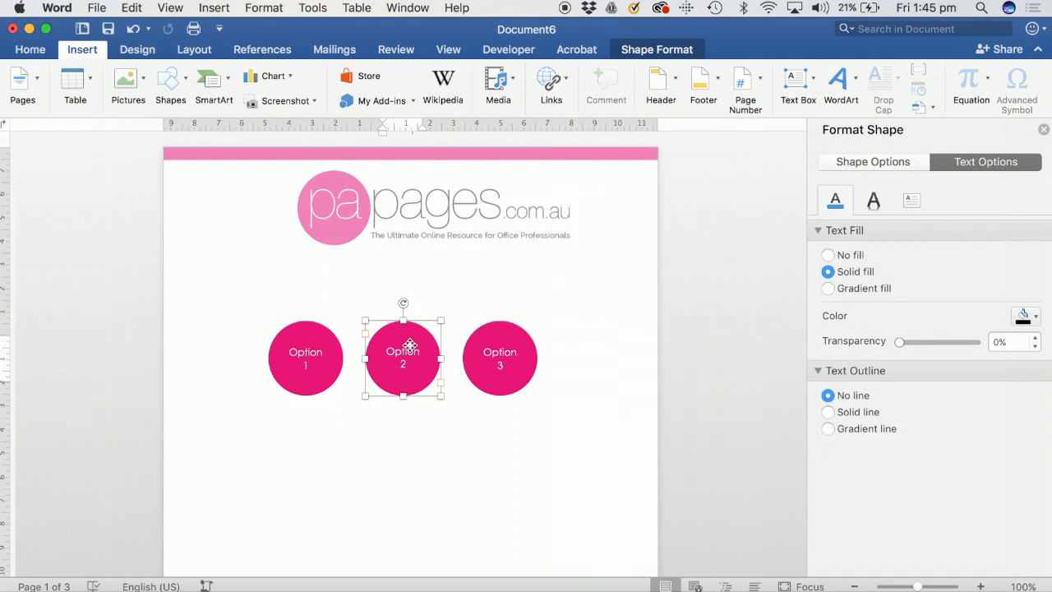
Hyperlink the Option 2 circle to the Page3 bookmark via Place in This Document
right_click(403, 353)
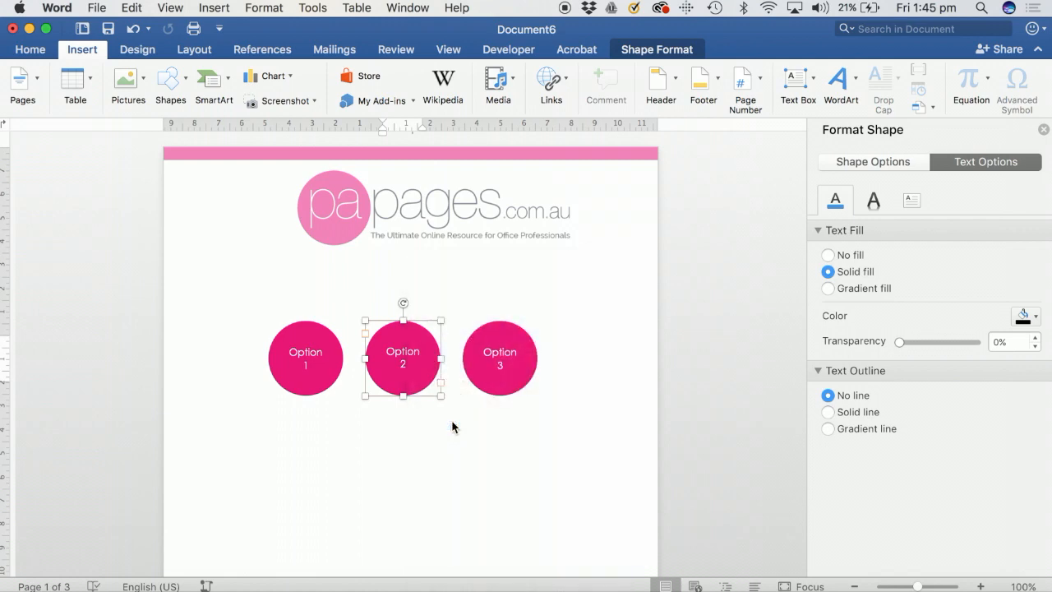
left_click(551, 82)
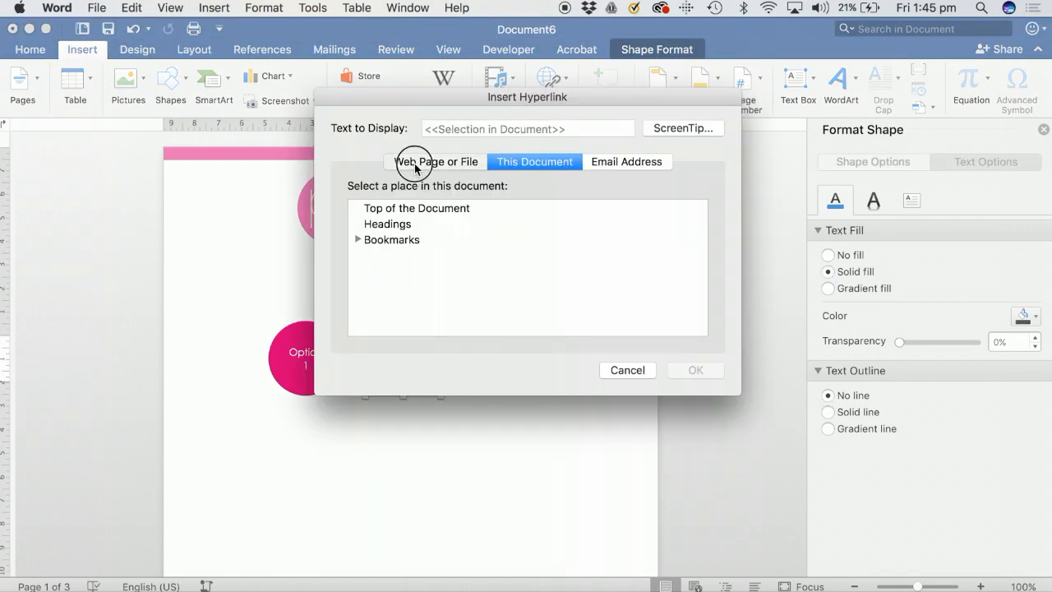
left_click(434, 162)
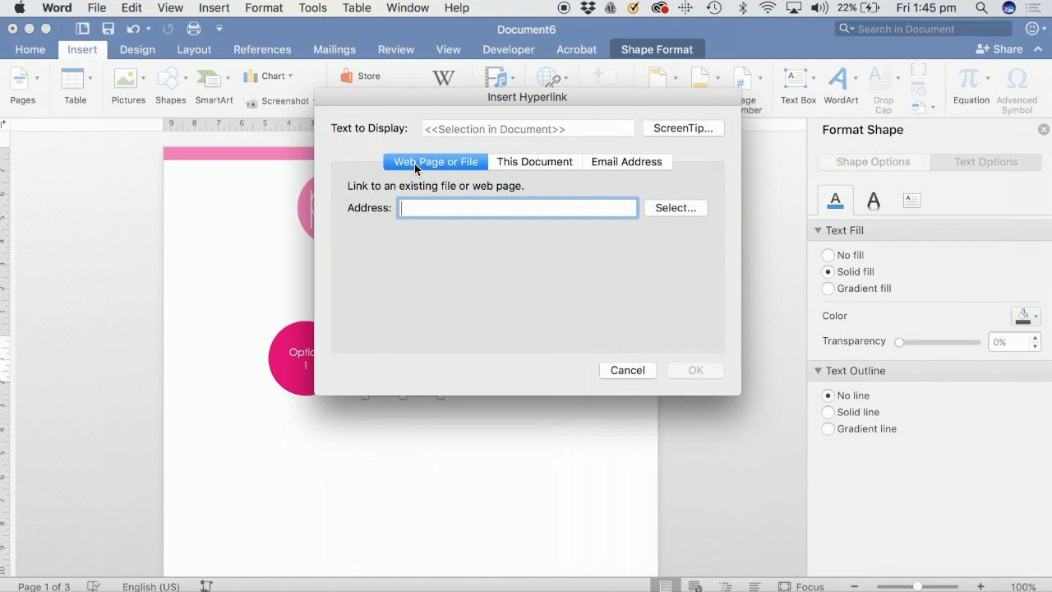
mouse_move(506, 169)
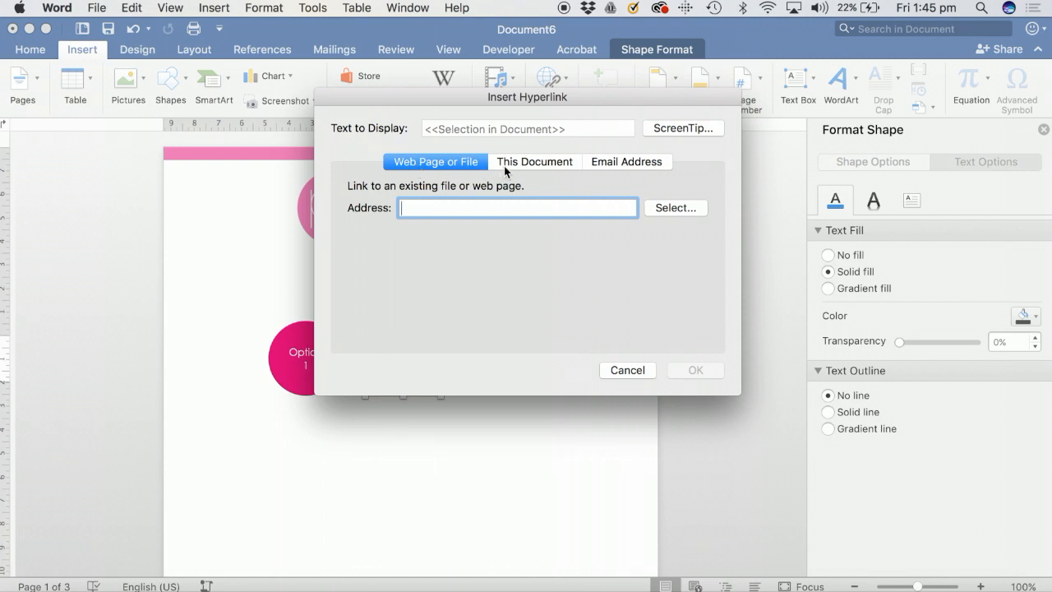
left_click(534, 161)
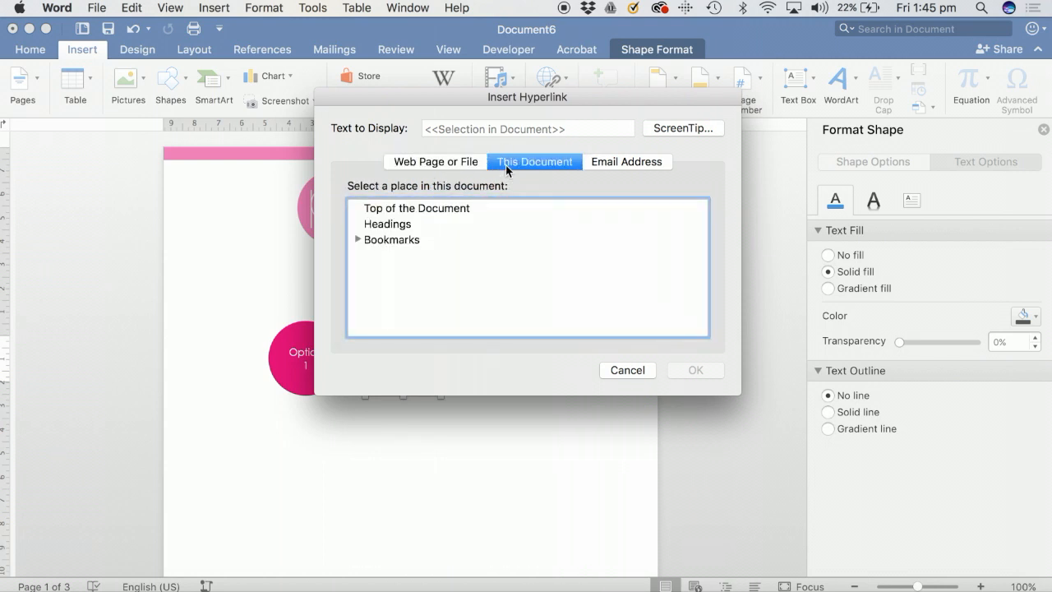
mouse_move(359, 243)
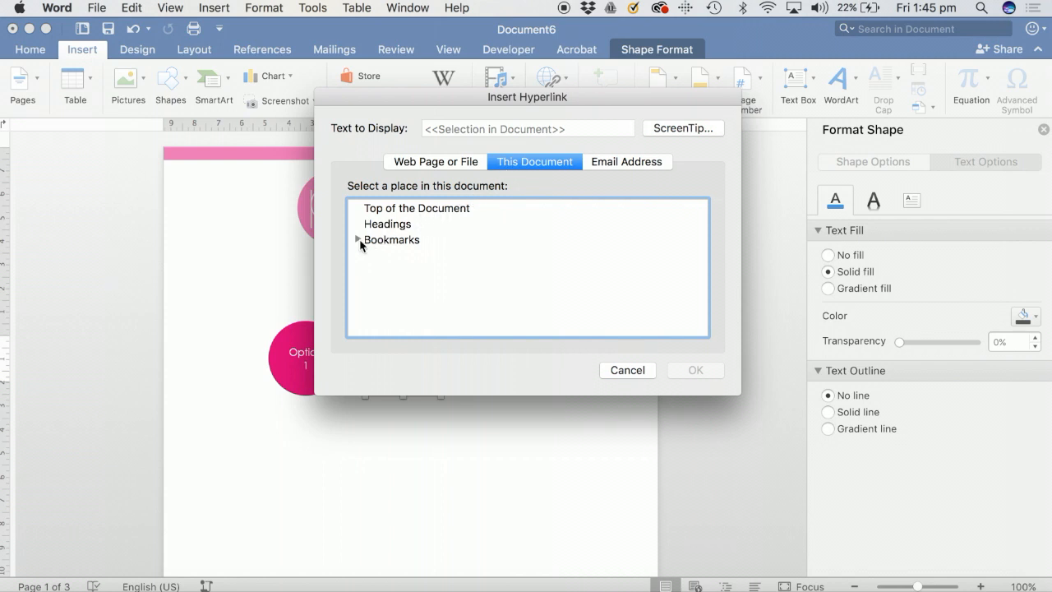
left_click(360, 242)
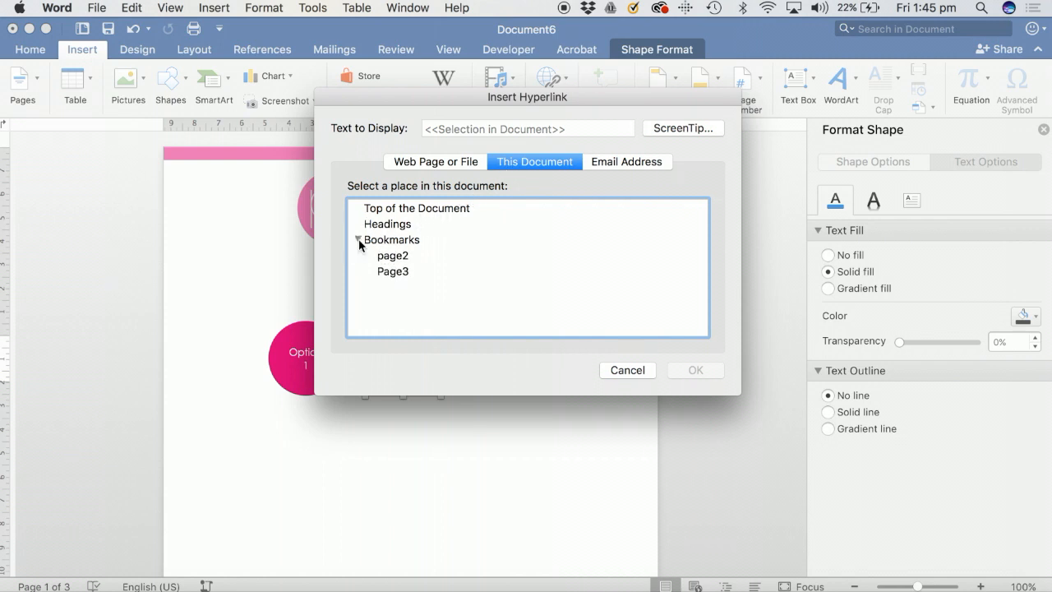
mouse_move(398, 278)
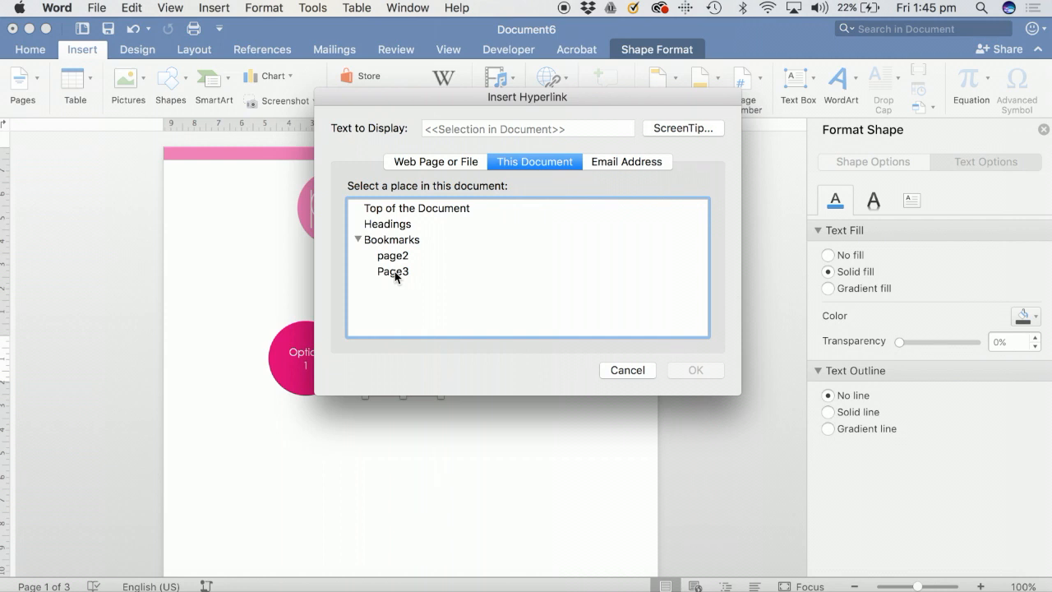
left_click(393, 271)
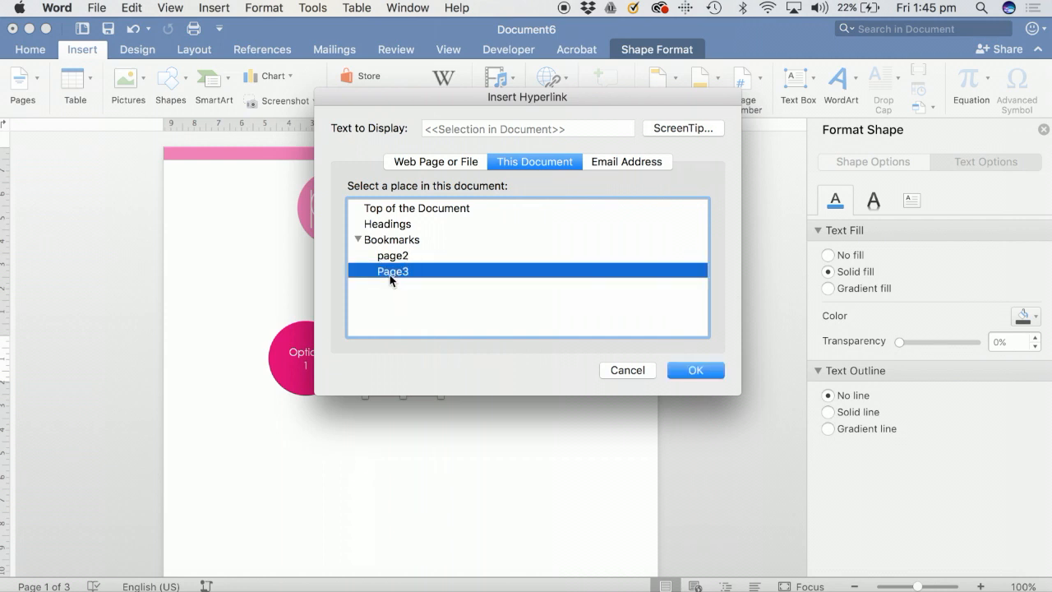
mouse_move(712, 384)
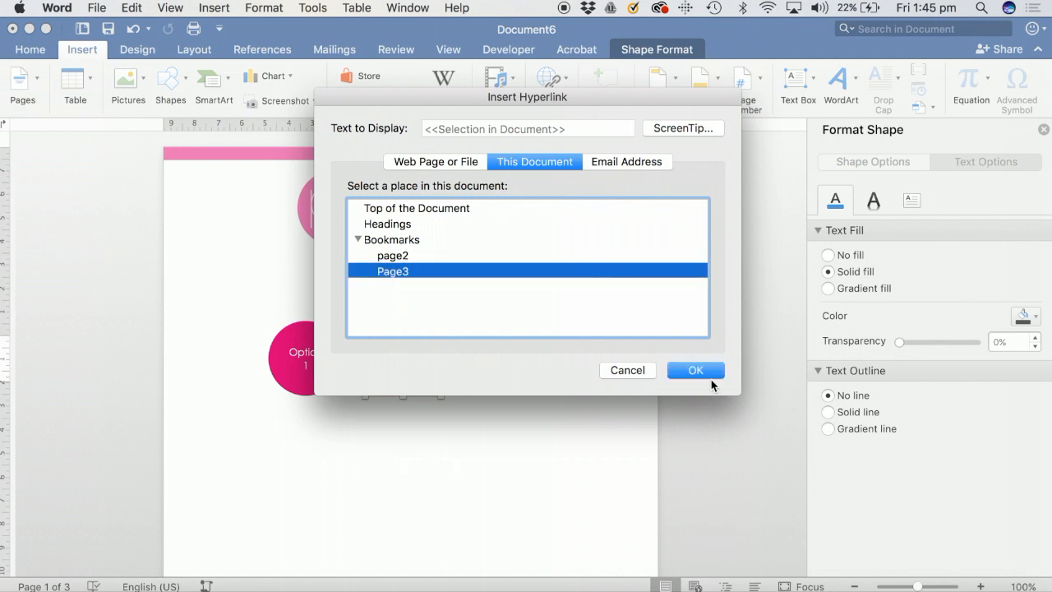
left_click(695, 369)
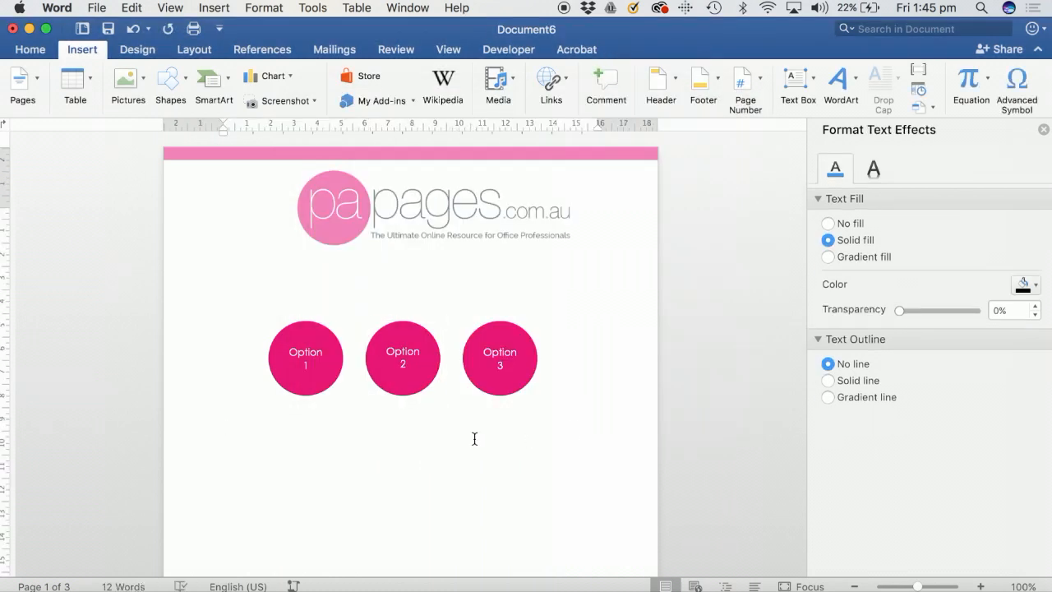
Place the cursor at the Option 3 text on page 4 and start a bookmark there
left_click(402, 358)
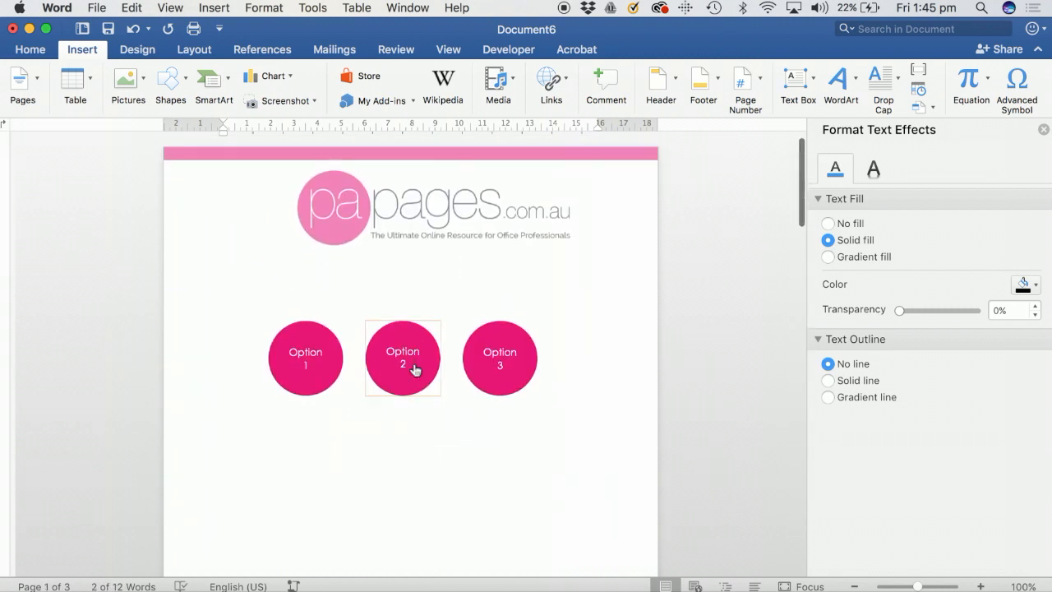
scroll("down", 3)
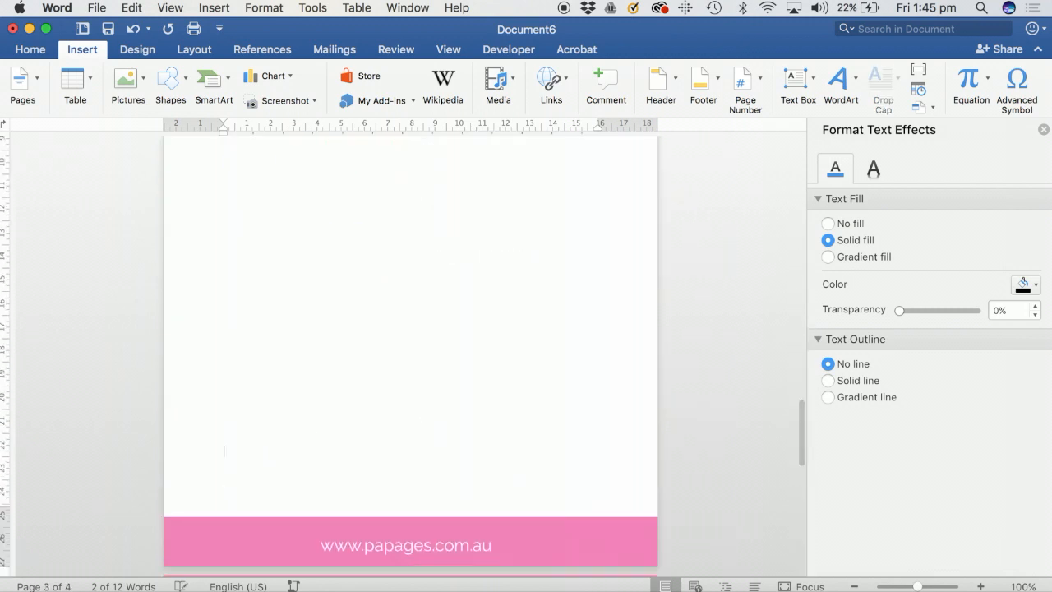
scroll("down", 3)
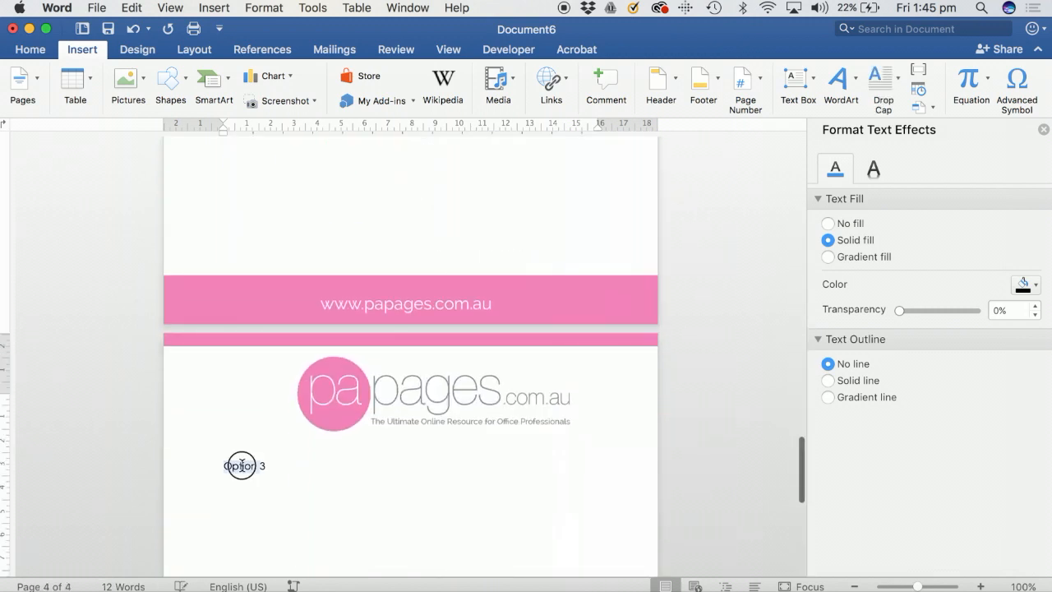
left_click(214, 7)
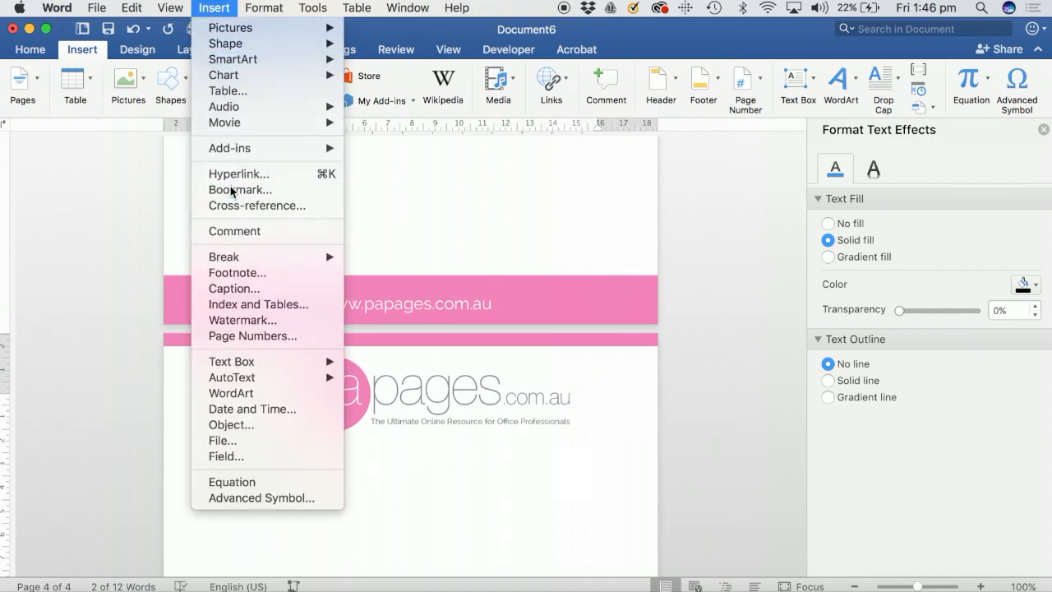
left_click(240, 191)
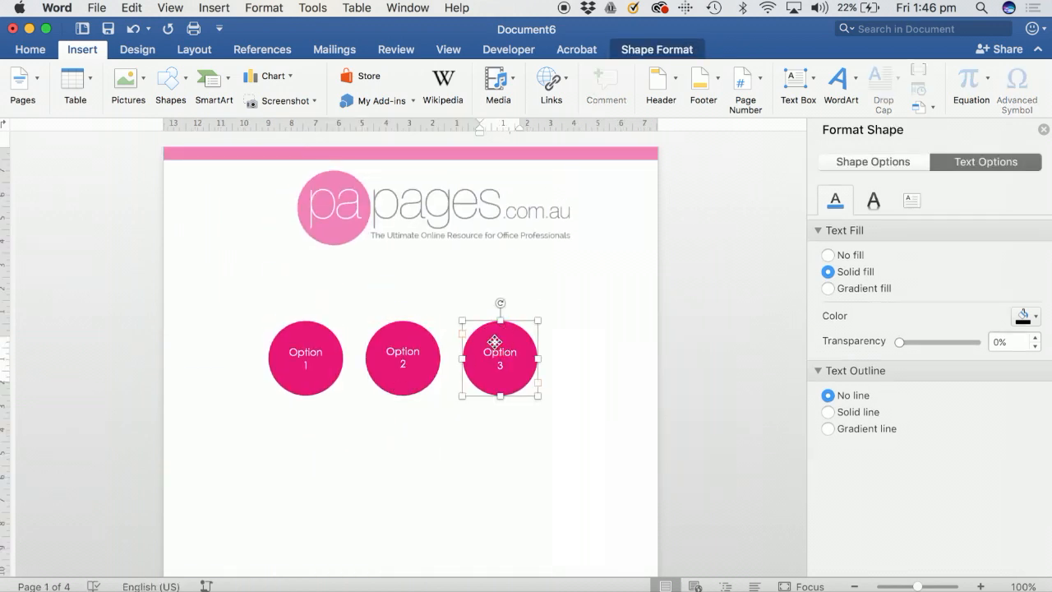
Hyperlink the Option 3 circle to the Page4 bookmark and confirm the link
right_click(499, 355)
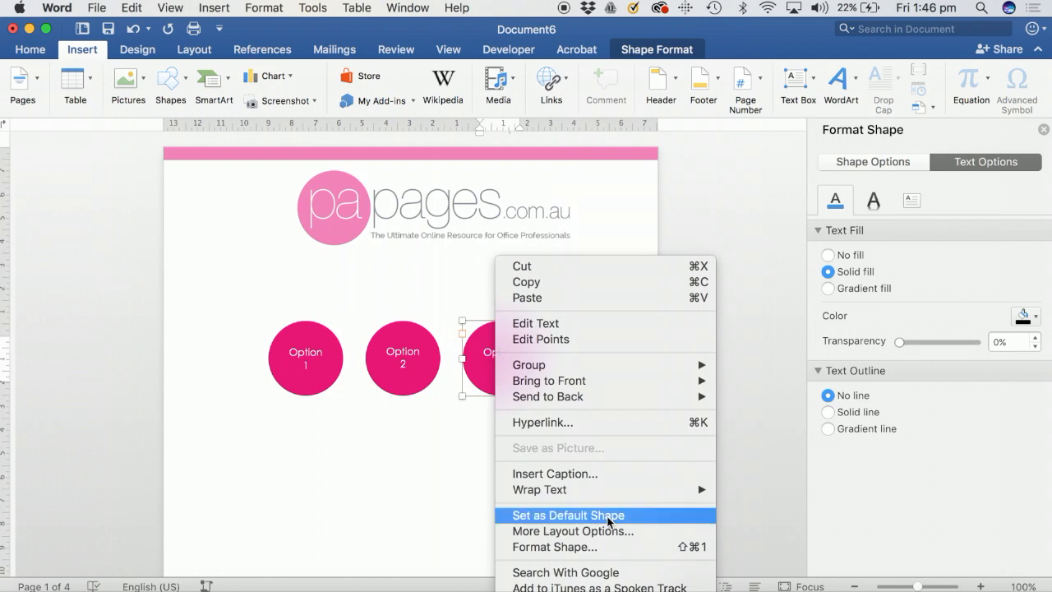
left_click(541, 423)
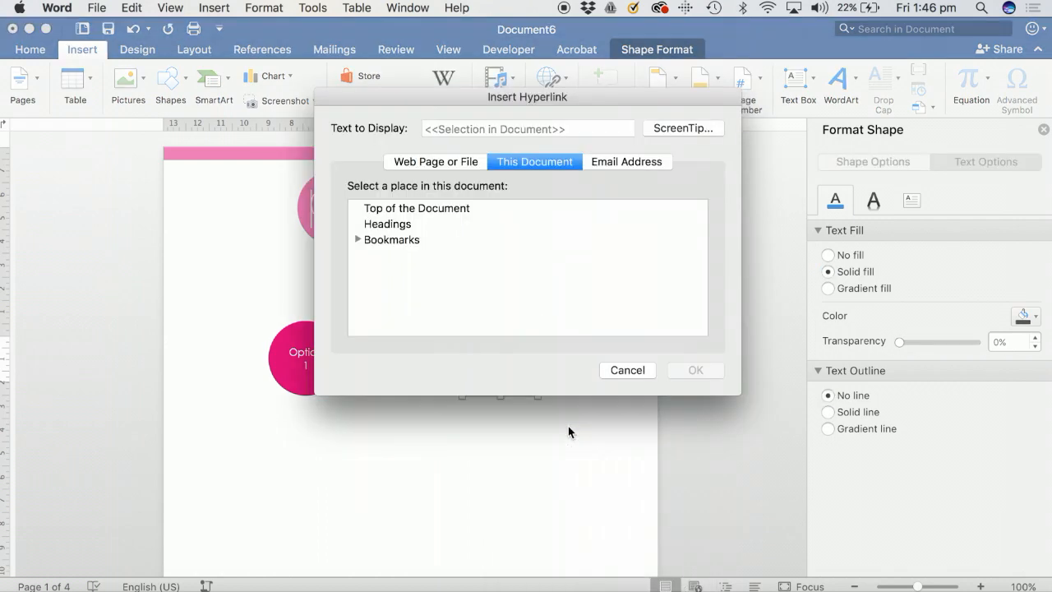
mouse_move(506, 178)
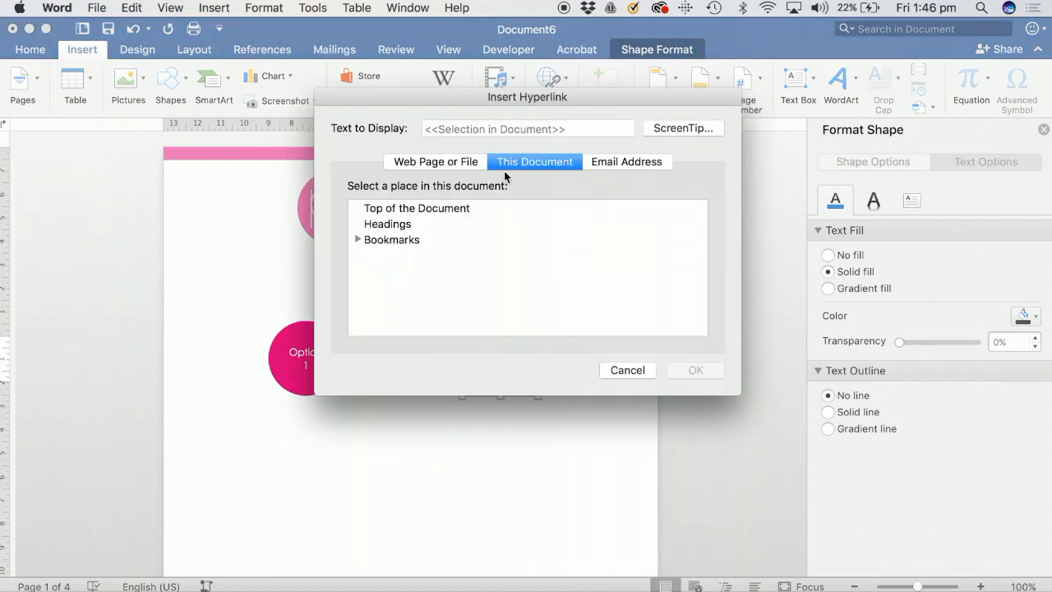
left_click(358, 239)
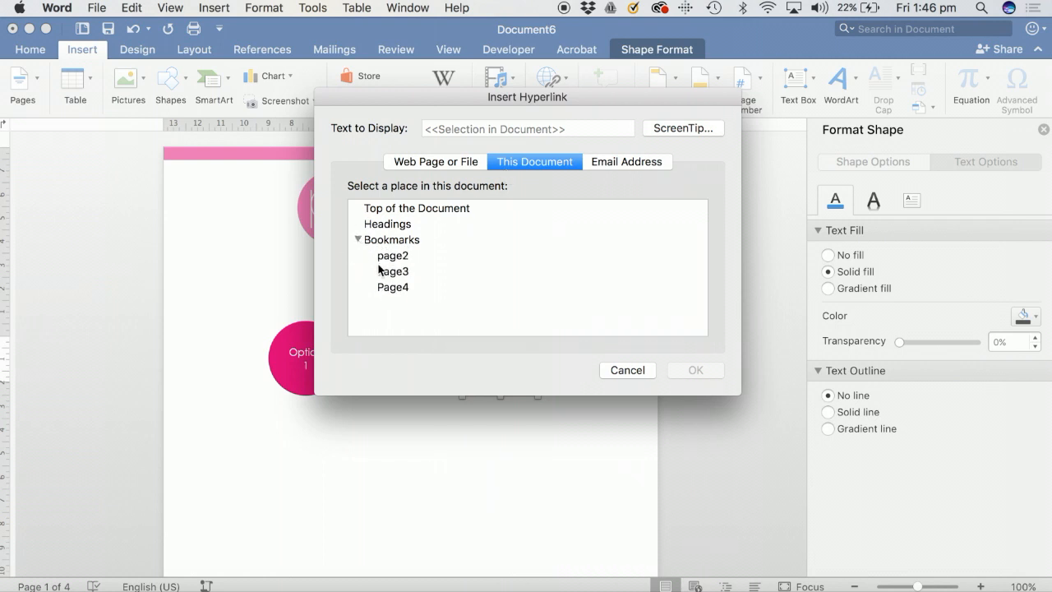
left_click(392, 286)
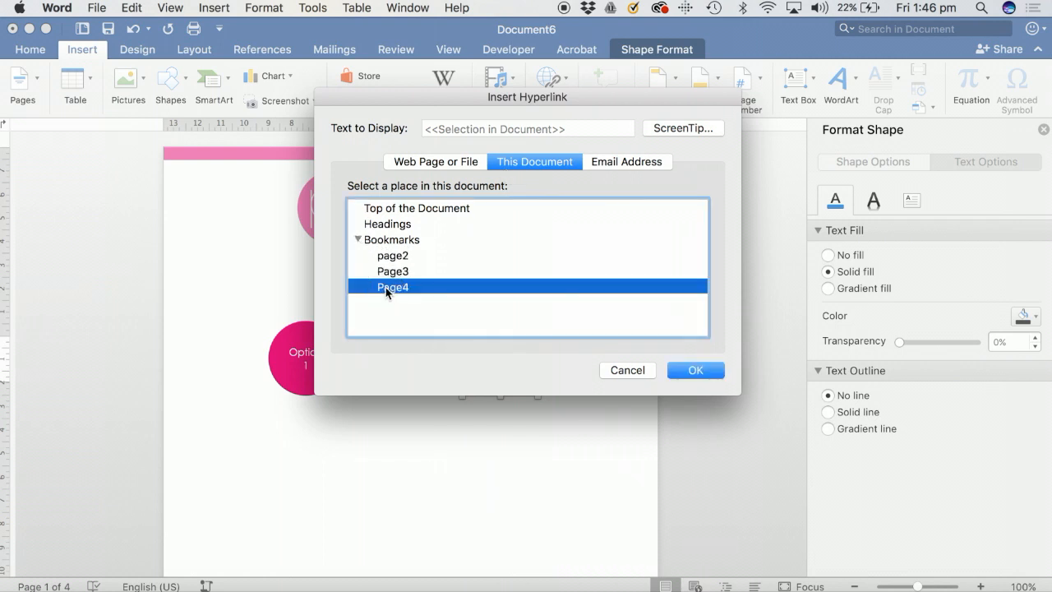
left_click(695, 369)
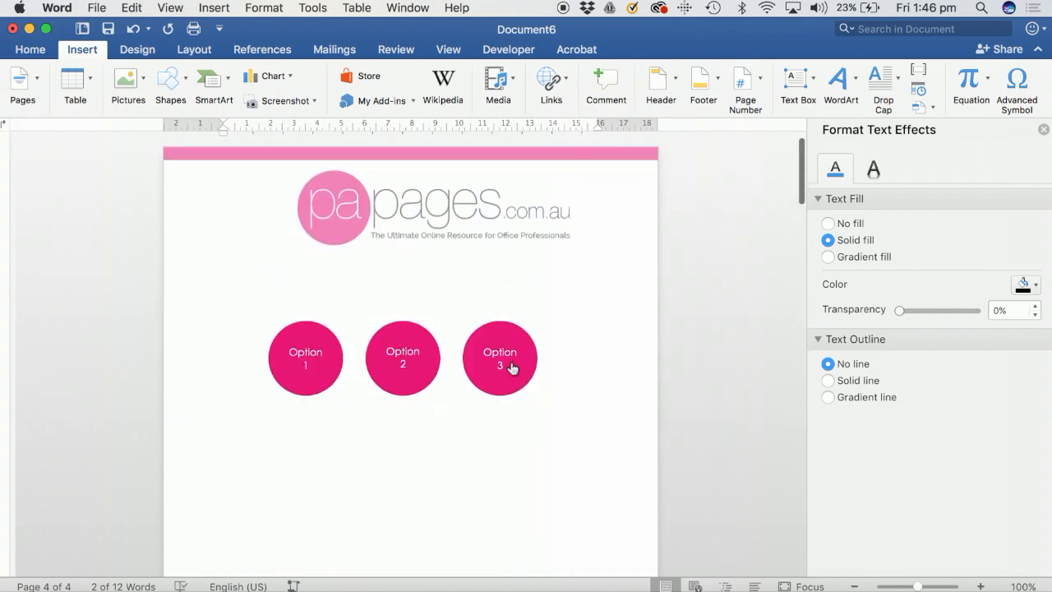
left_click(499, 361)
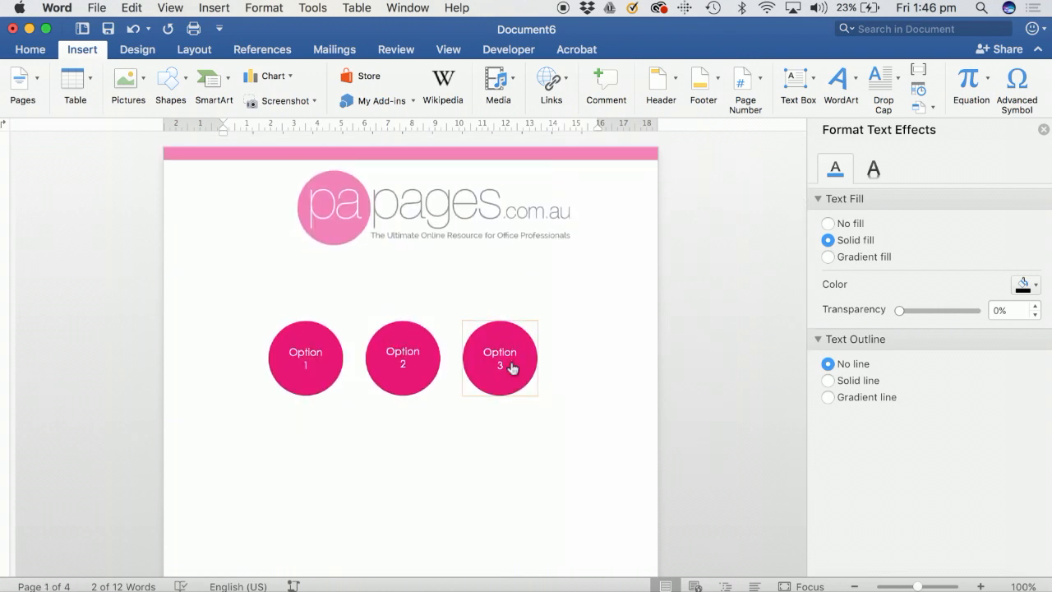